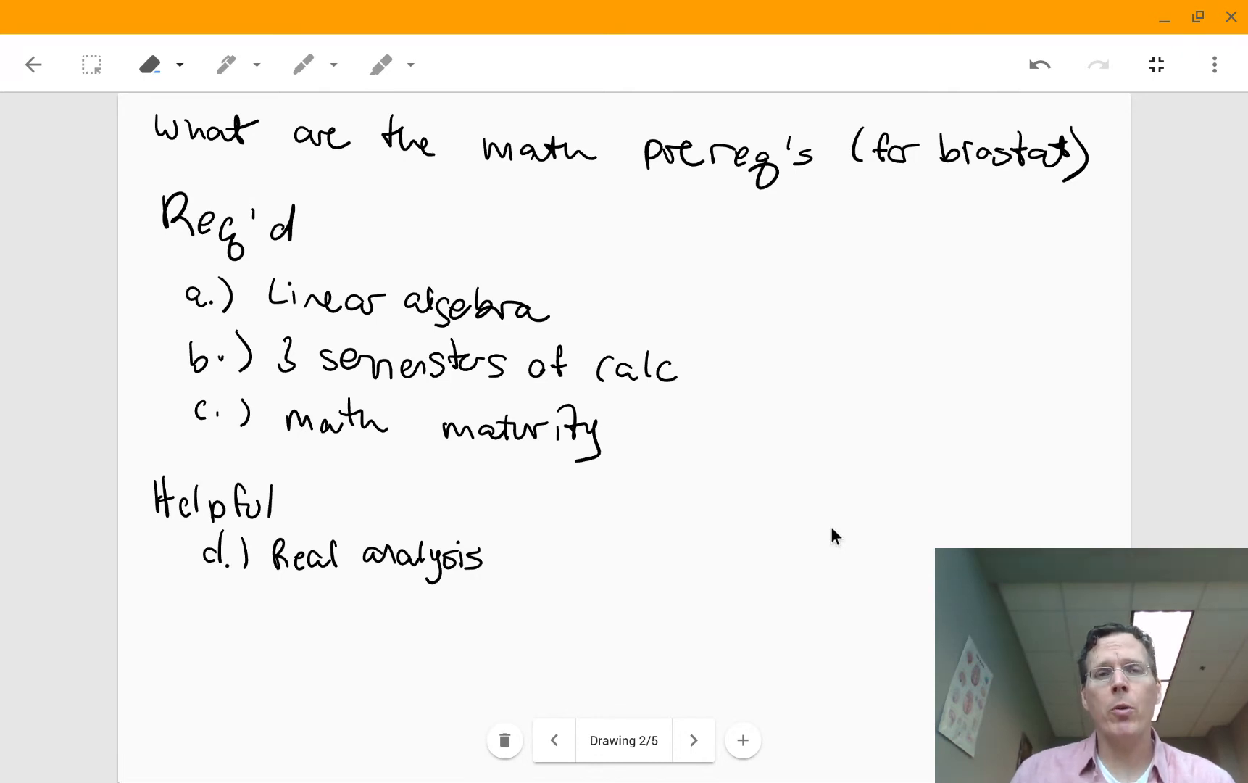
Step: Underline the heading 'What are the math prereq's (for biostat)' with a thick pen stroke
click(226, 64)
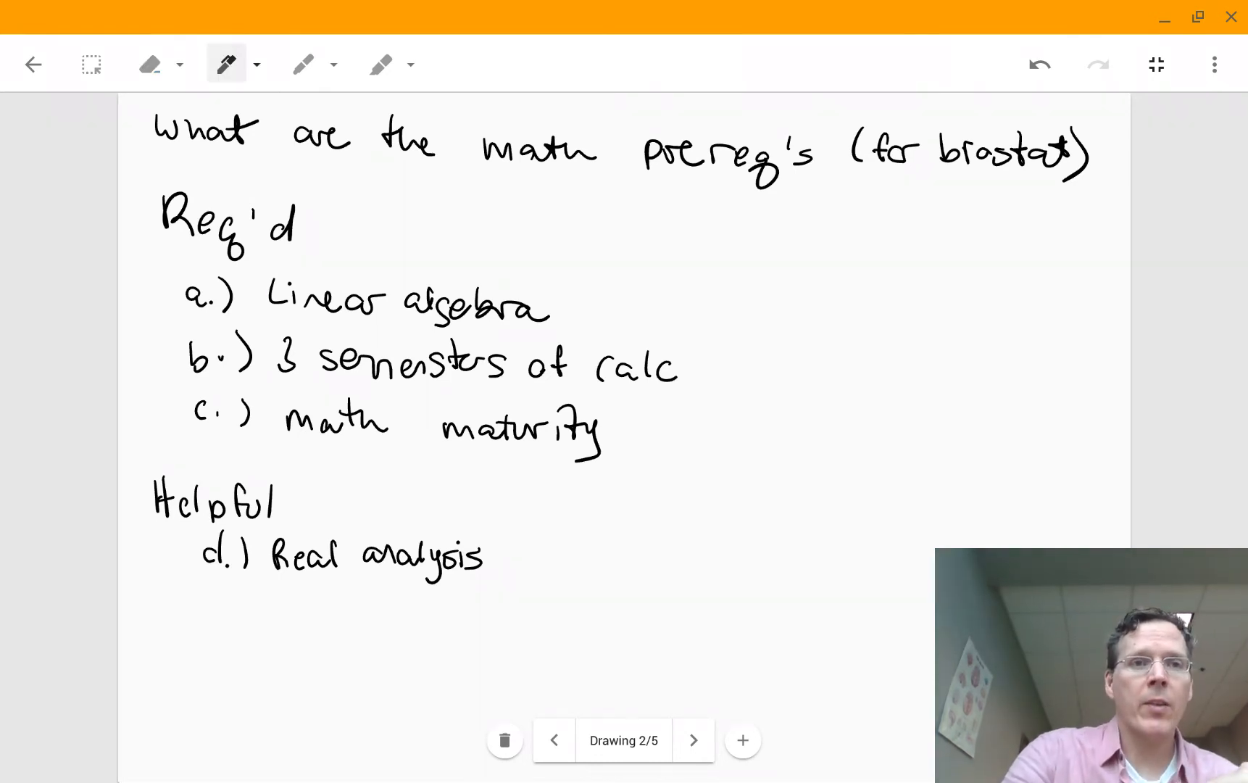
drag(151, 151, 1008, 209)
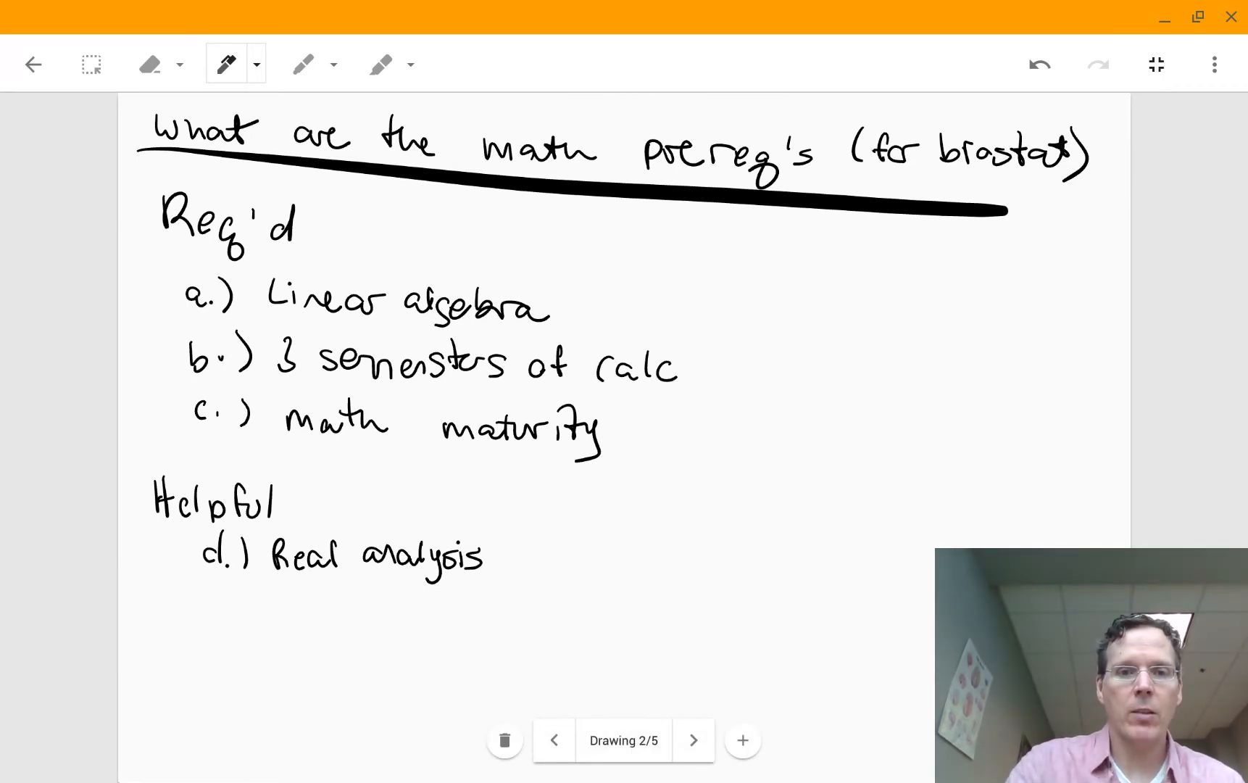
Step: Underline 'I don't have the math prereqs?' on the first page, then return to the prerequisites page
click(553, 740)
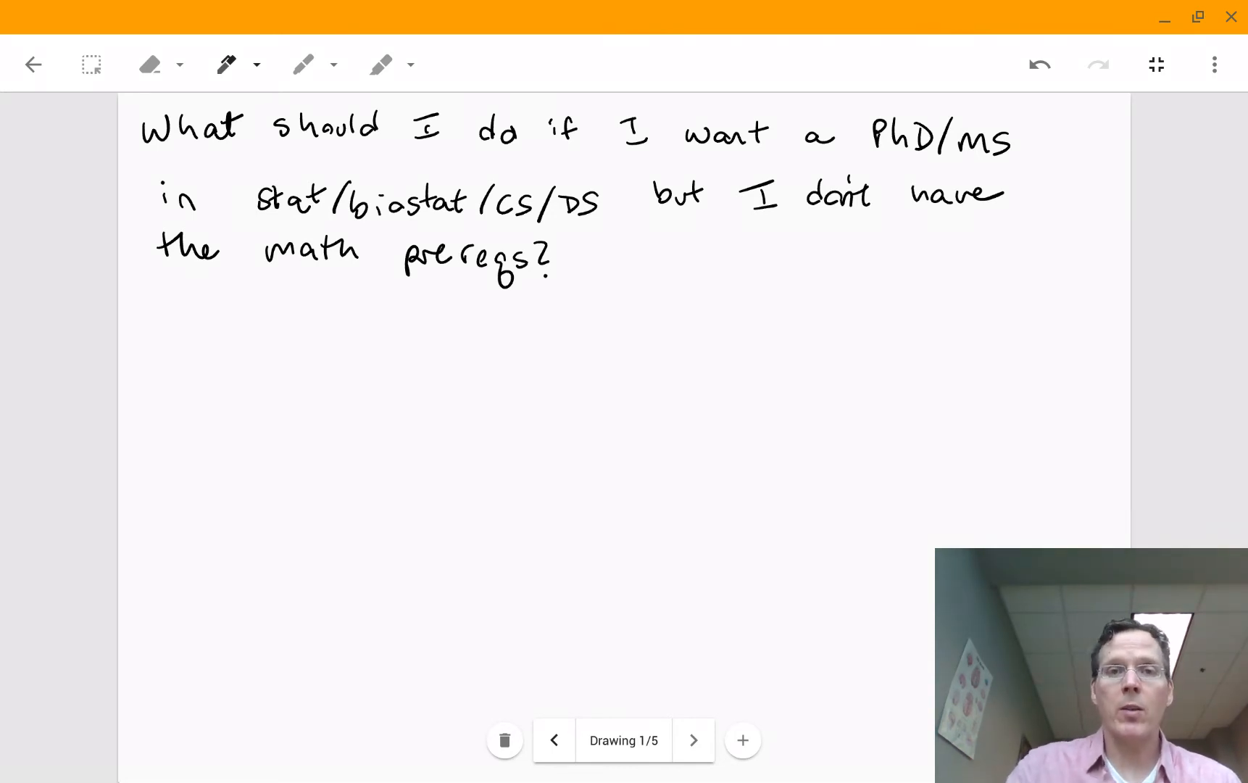
drag(669, 260, 1051, 237)
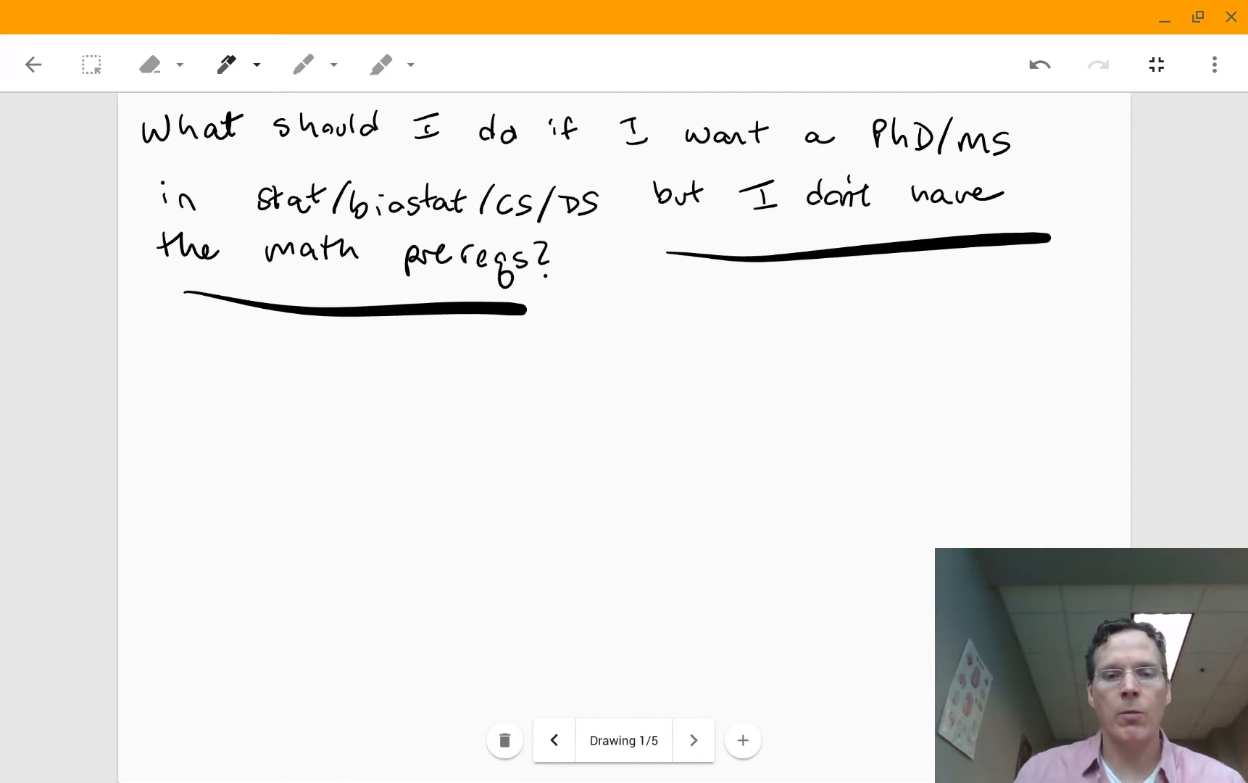
click(692, 740)
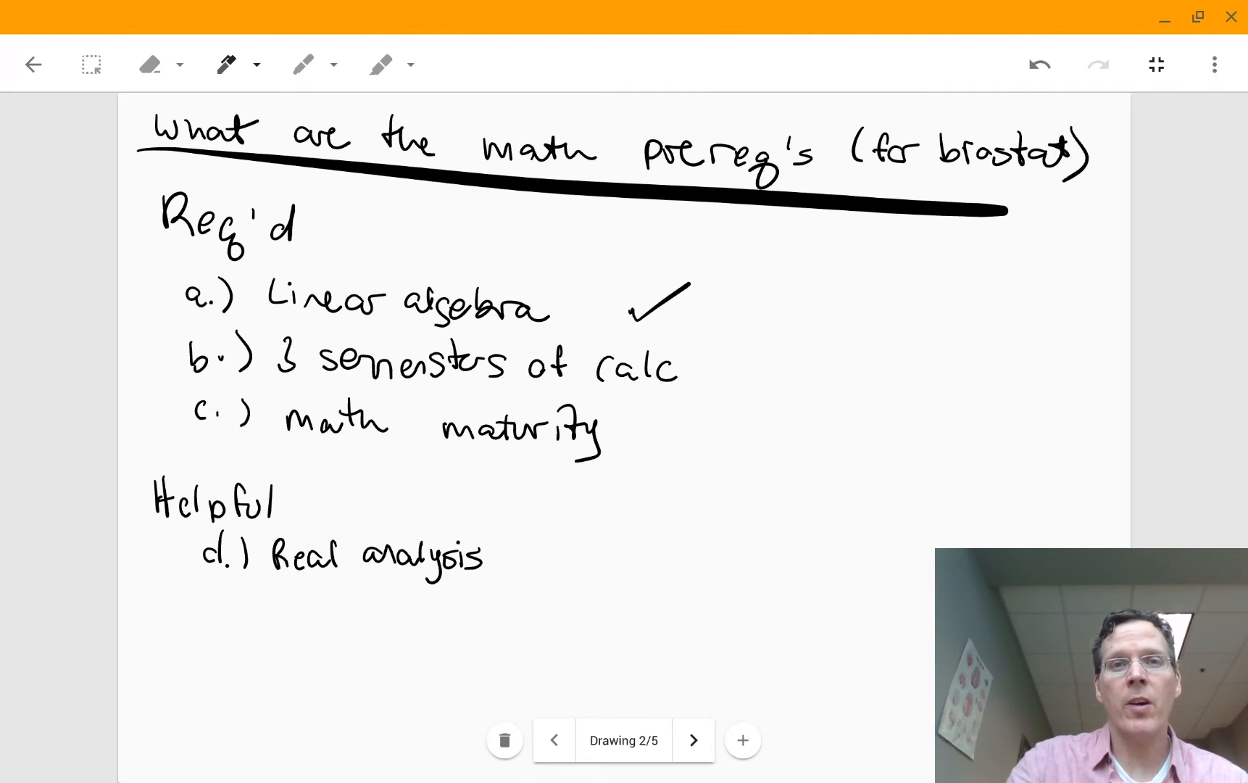
Step: Draw a check mark beside the Linear algebra item
drag(712, 367, 776, 326)
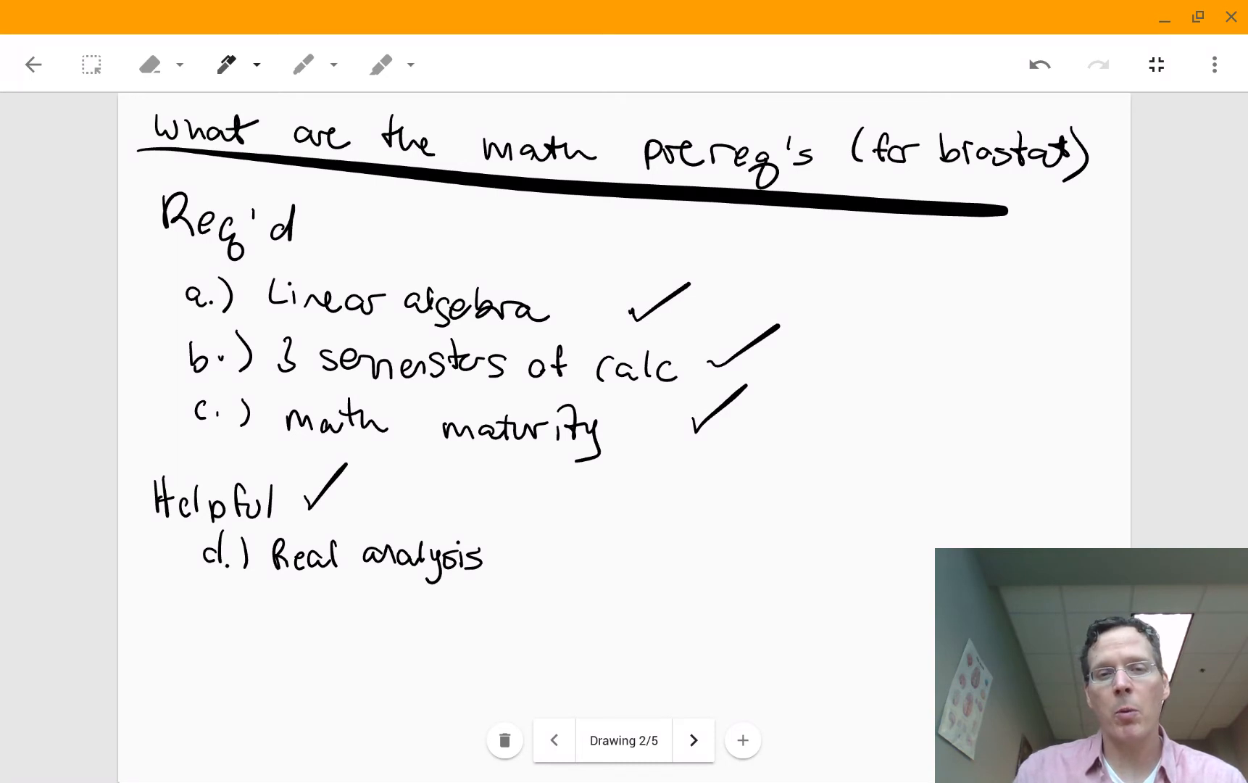
Step: Advance to the third drawing page for the pre-reqs timeline sketch
click(691, 740)
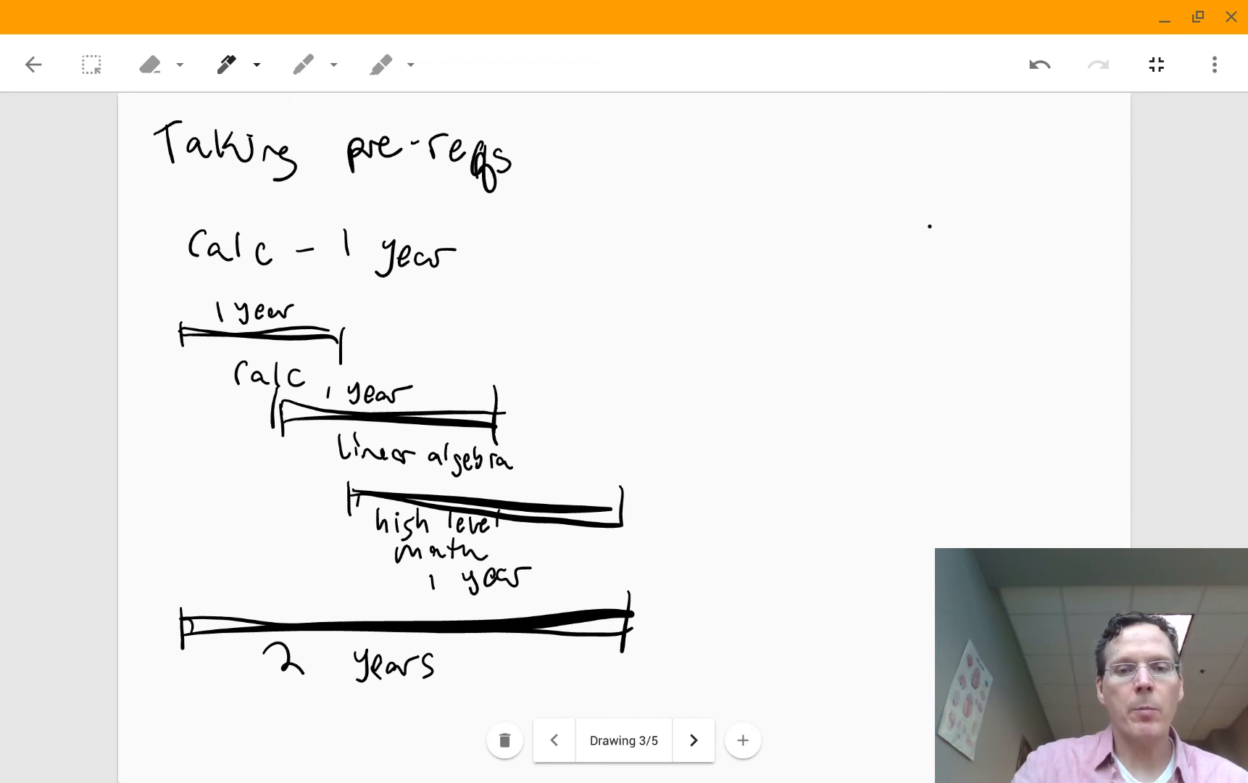
Step: Advance to the fourth drawing page on related programs with less math
click(691, 739)
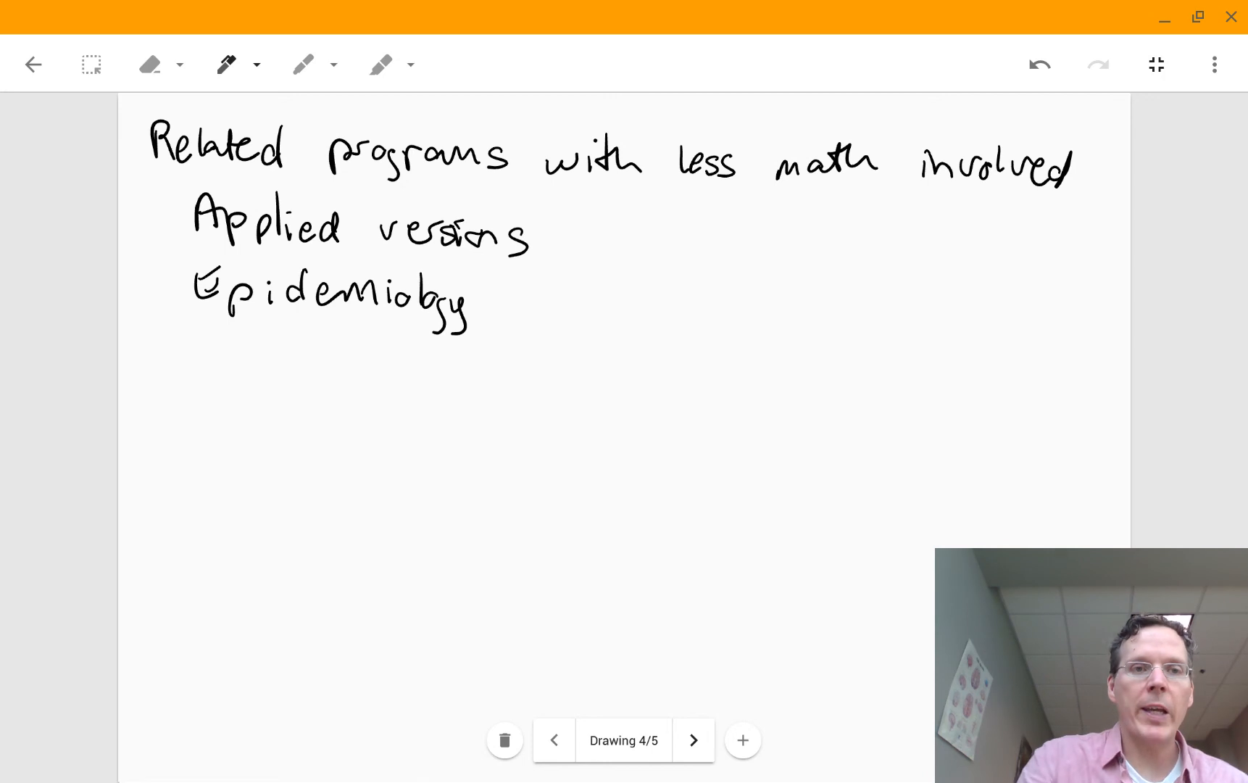
Step: Underline the word Epidemiology on the related-programs page
drag(203, 326, 470, 326)
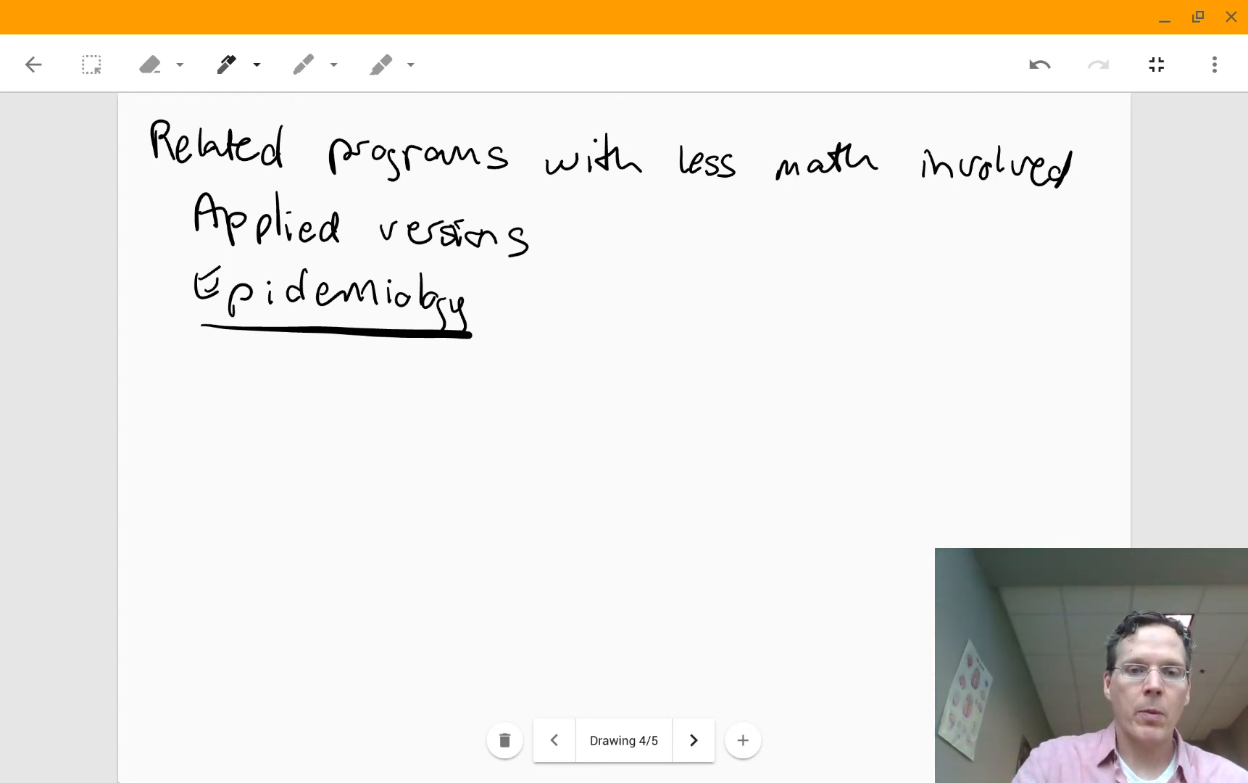
click(692, 740)
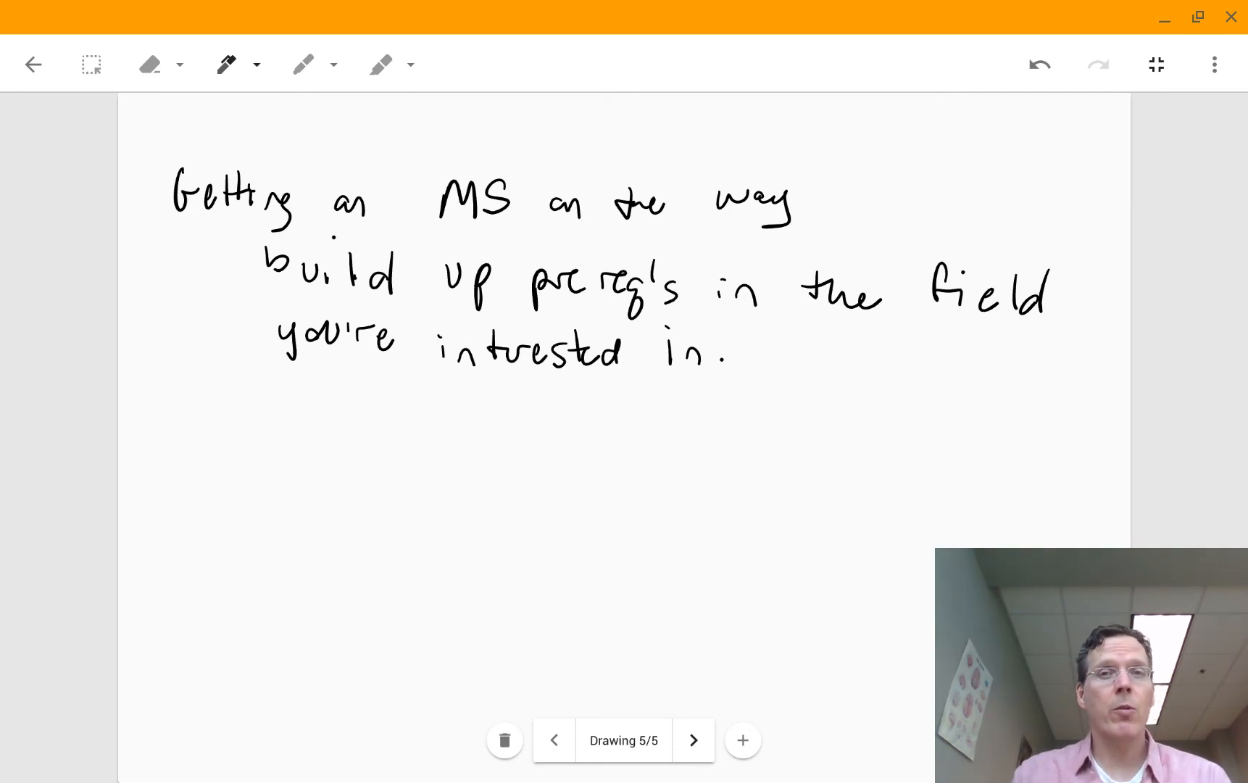
mouse_move(1198, 532)
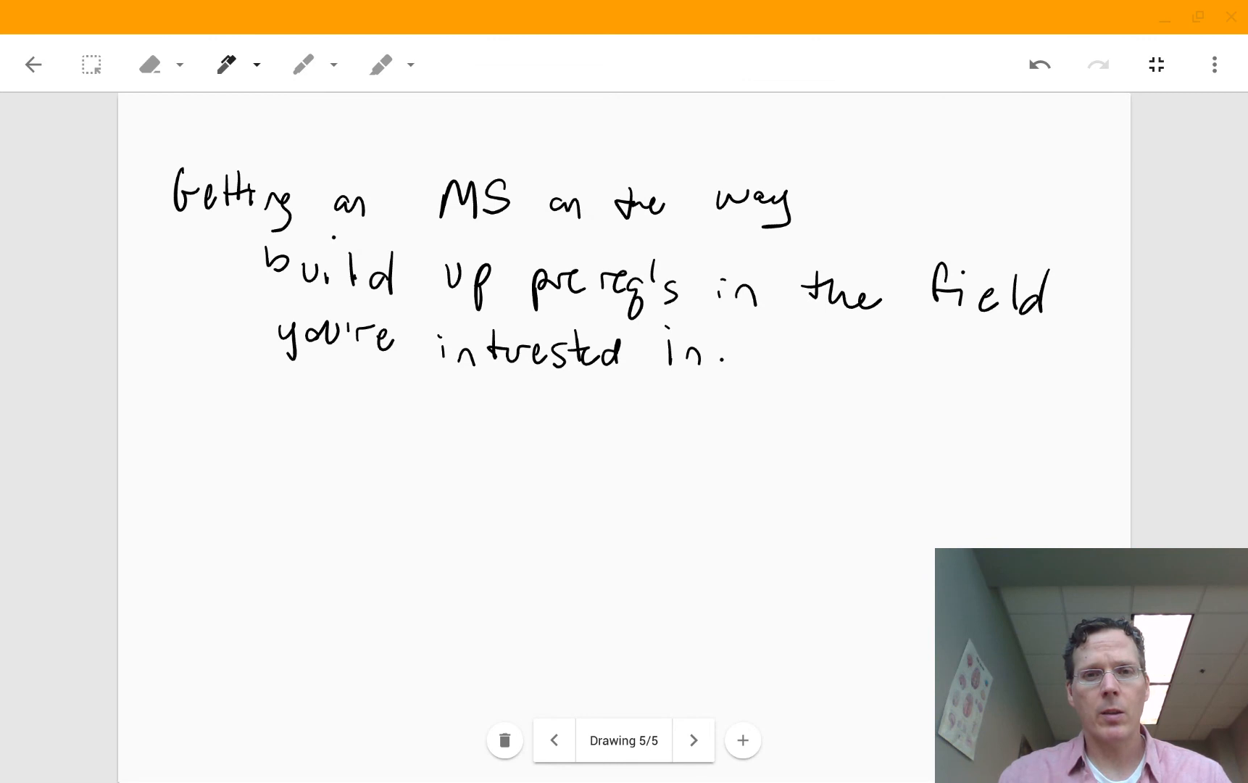
mouse_move(656, 628)
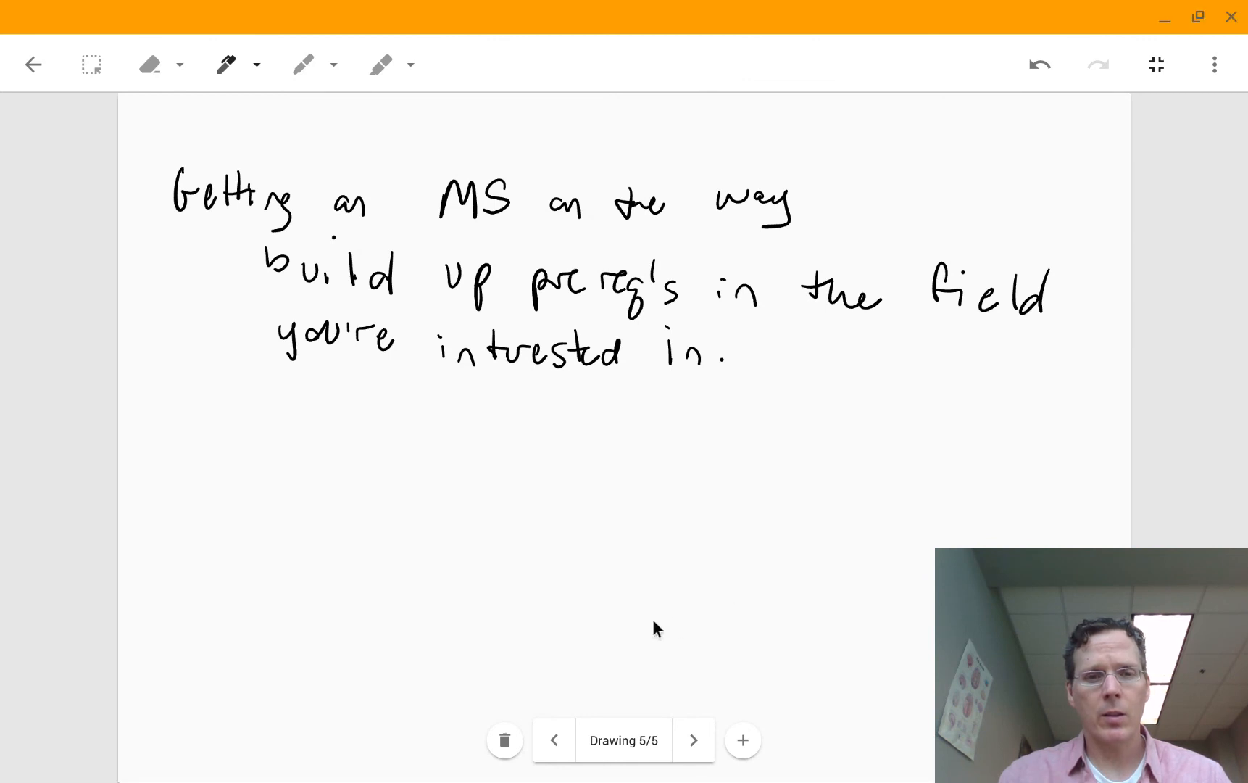